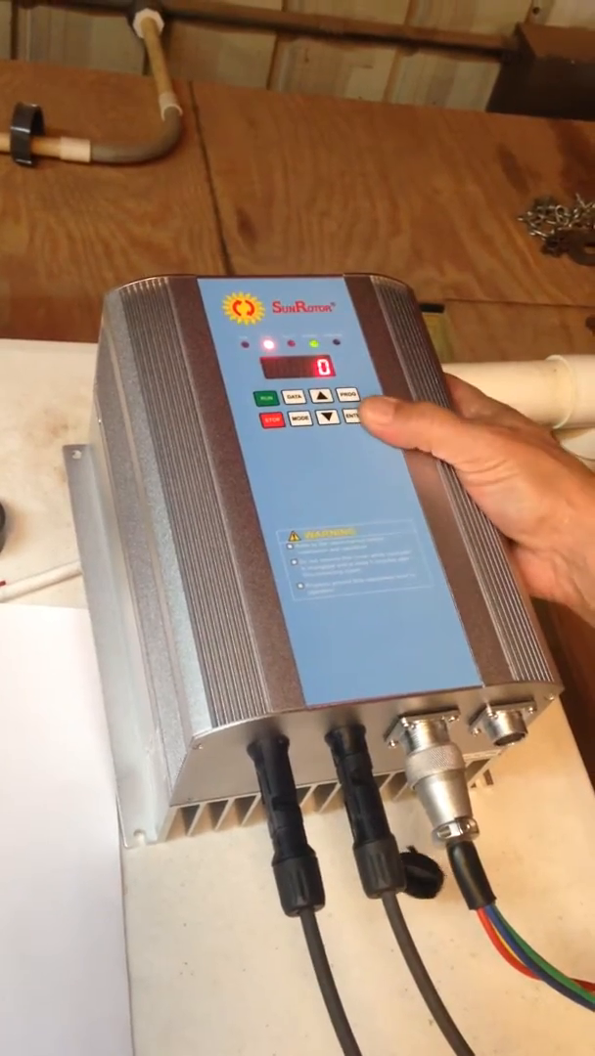
pyautogui.click(350, 403)
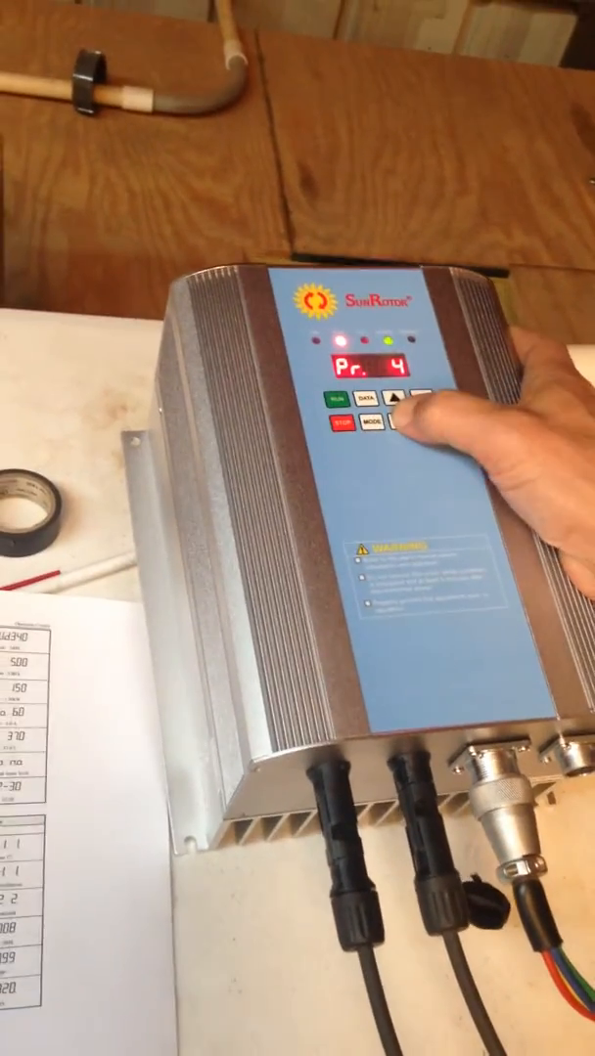
pyautogui.click(385, 430)
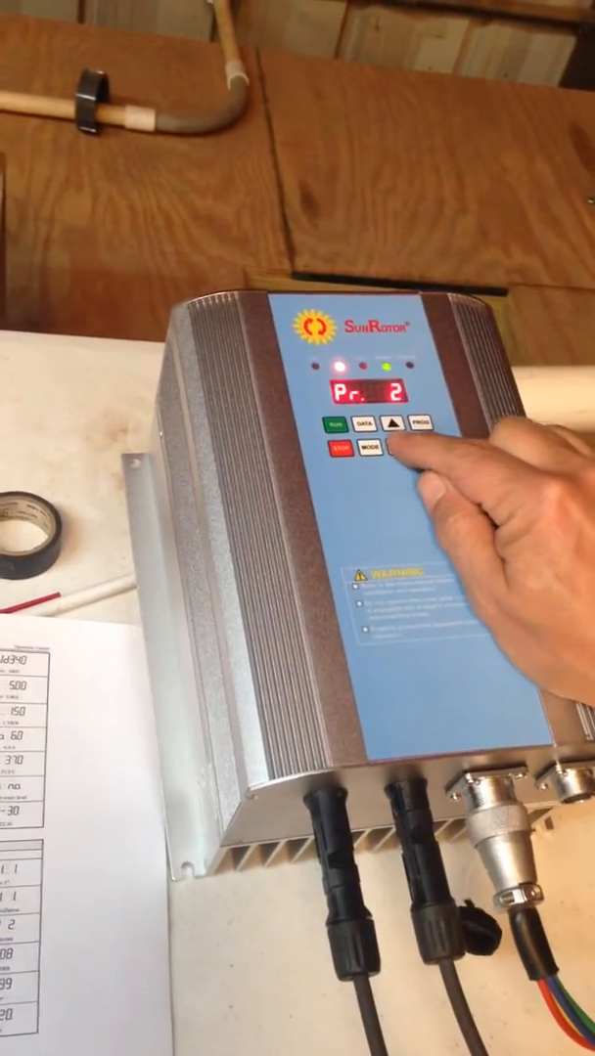
pyautogui.click(379, 465)
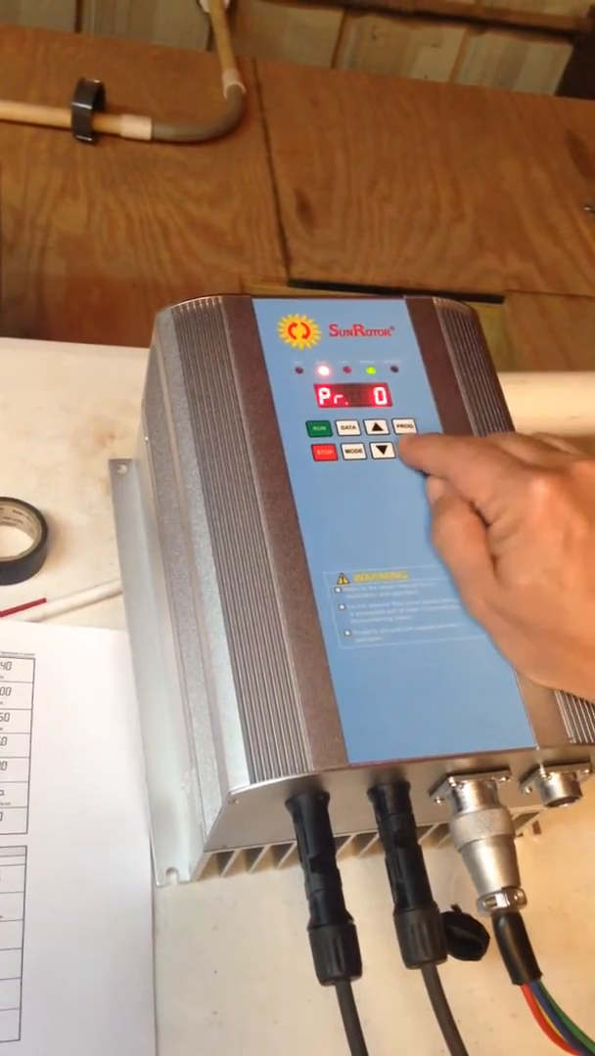